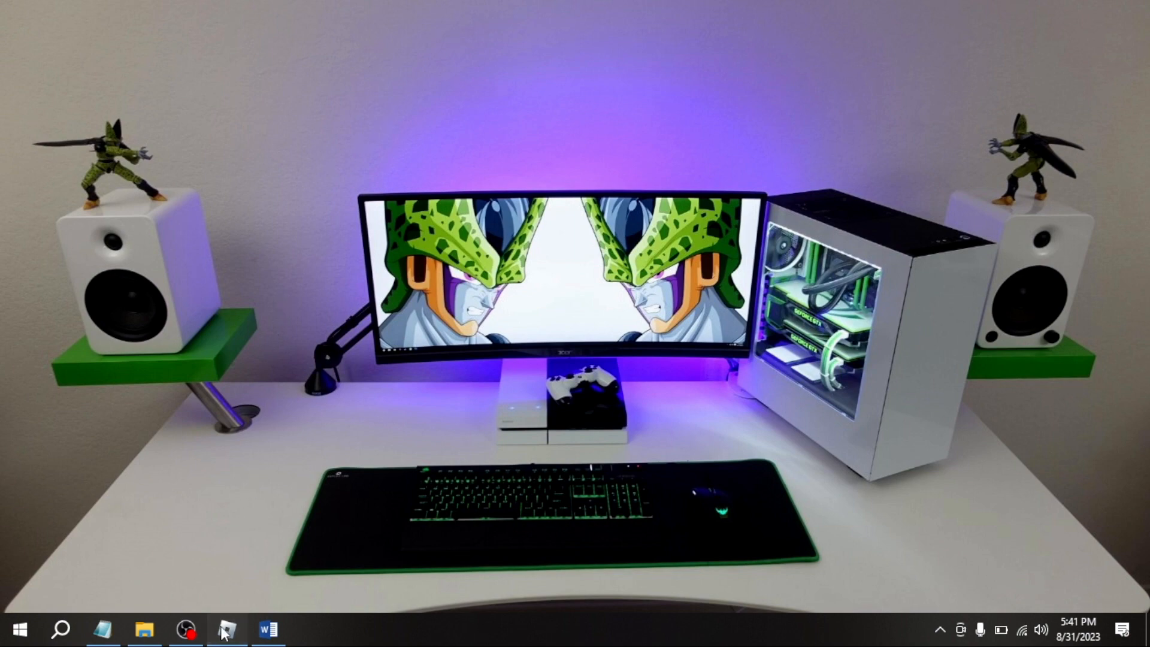
Launch the Roblox app from the taskbar to its Home page.
{"action": "left_click", "coordinate": [226, 629]}
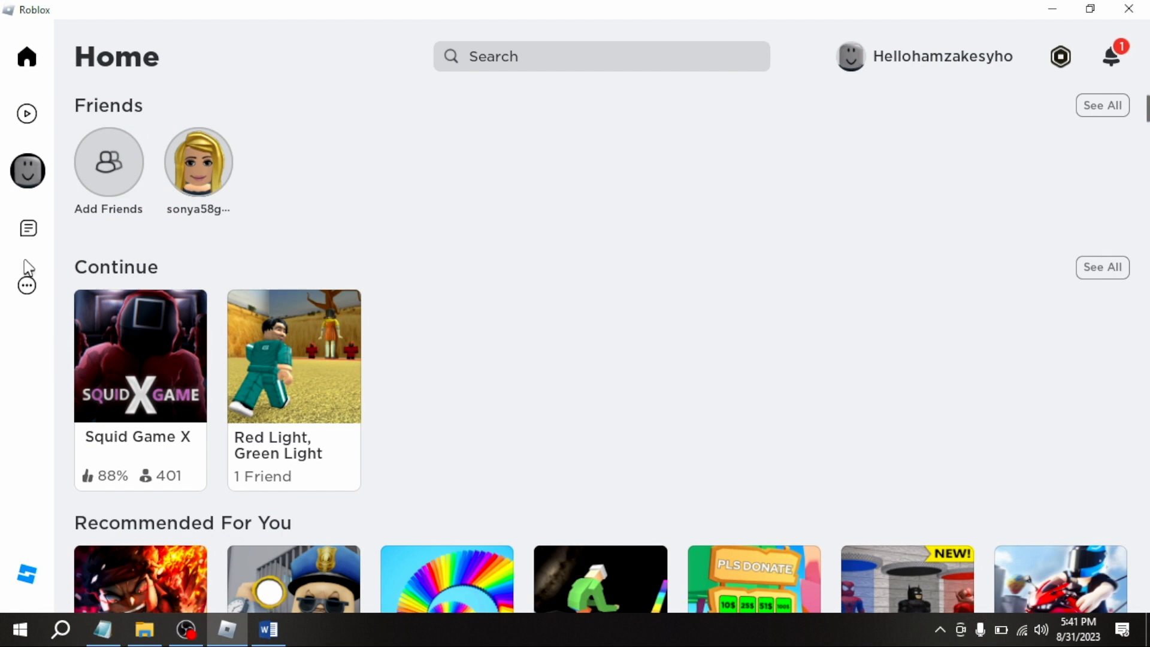
Go to the Billing page of the account Settings via the More menu.
{"action": "left_click", "coordinate": [27, 284]}
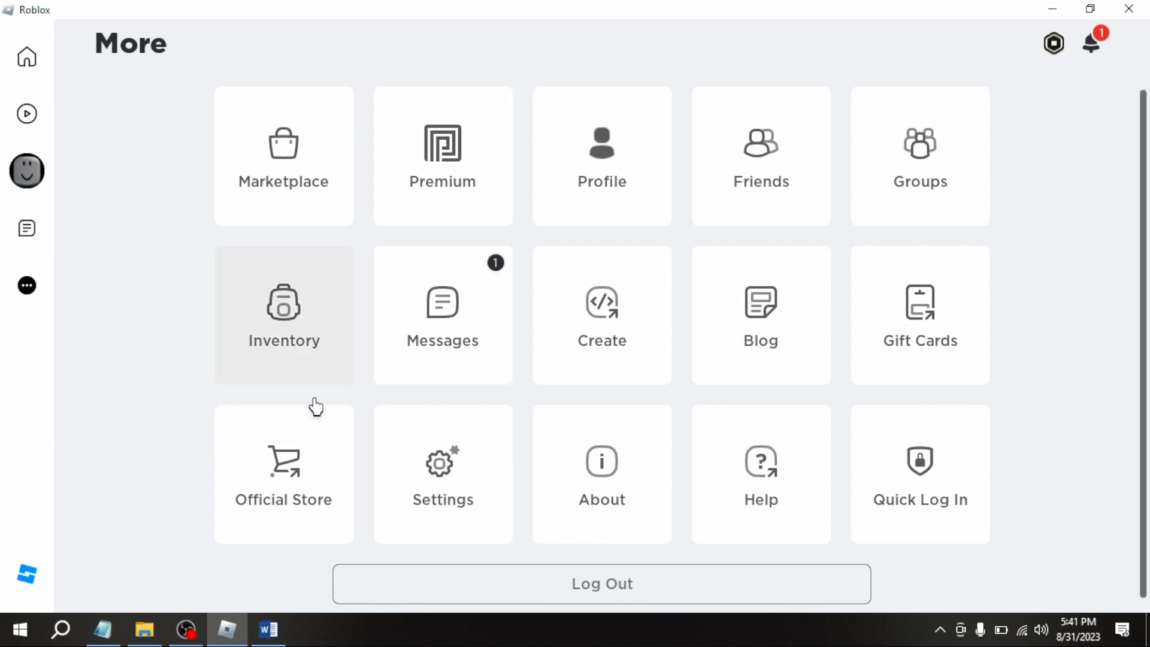
{"action": "left_click", "coordinate": [442, 473]}
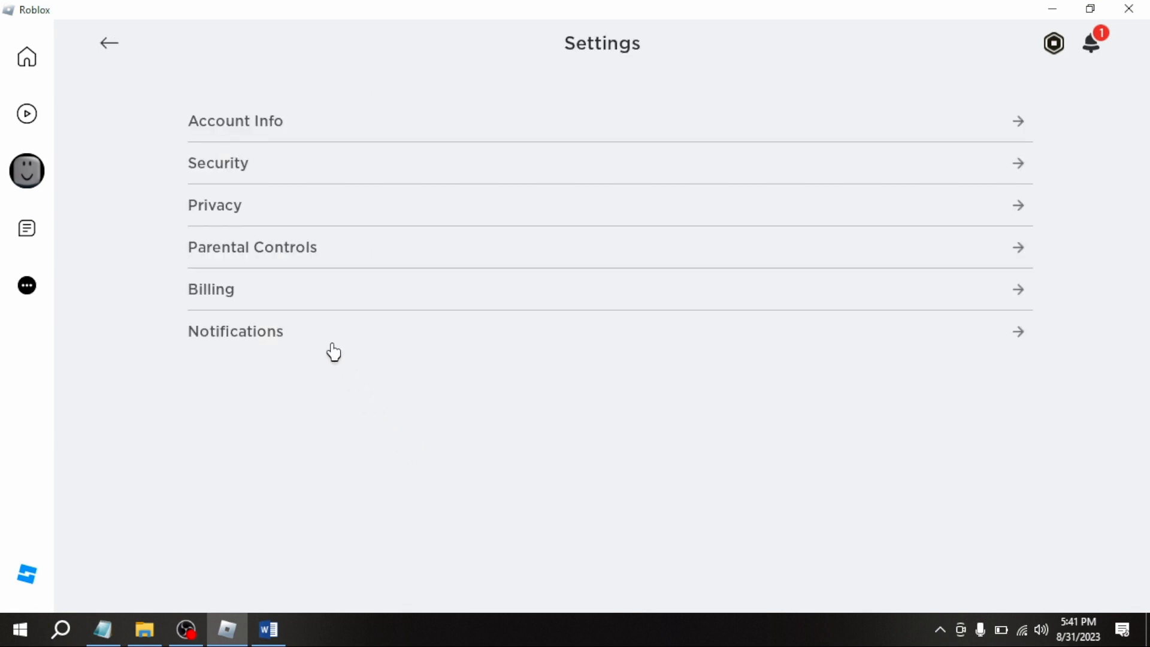
{"action": "left_click", "coordinate": [211, 288]}
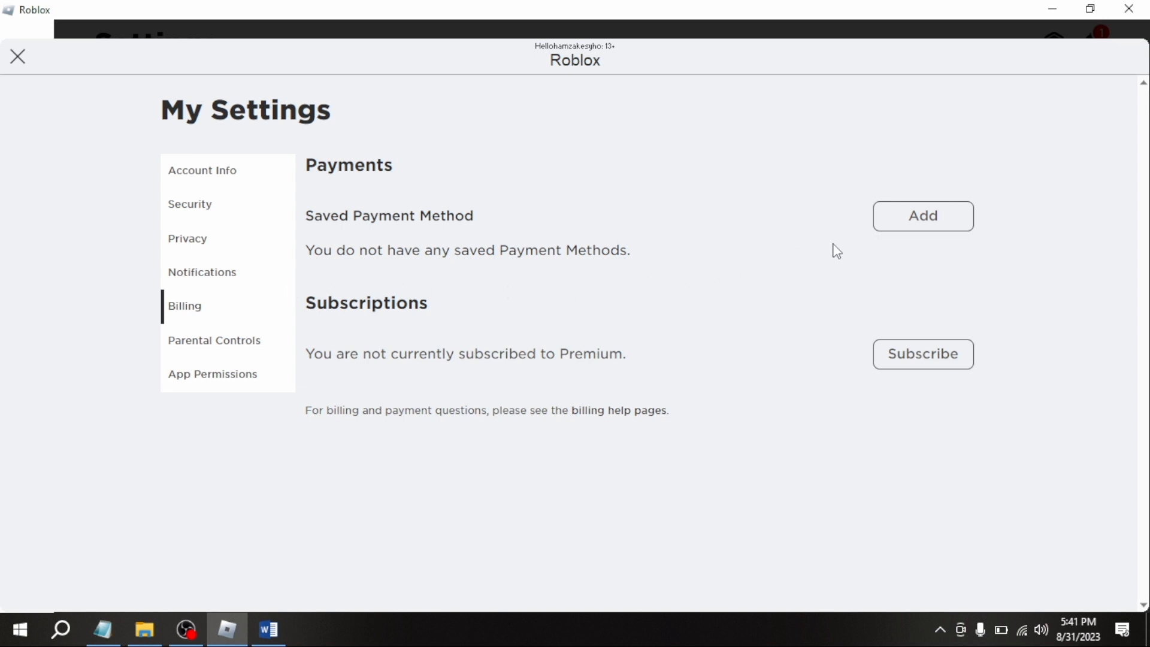
Start adding a new saved payment method and bring the Save button into view.
{"action": "left_click", "coordinate": [921, 216]}
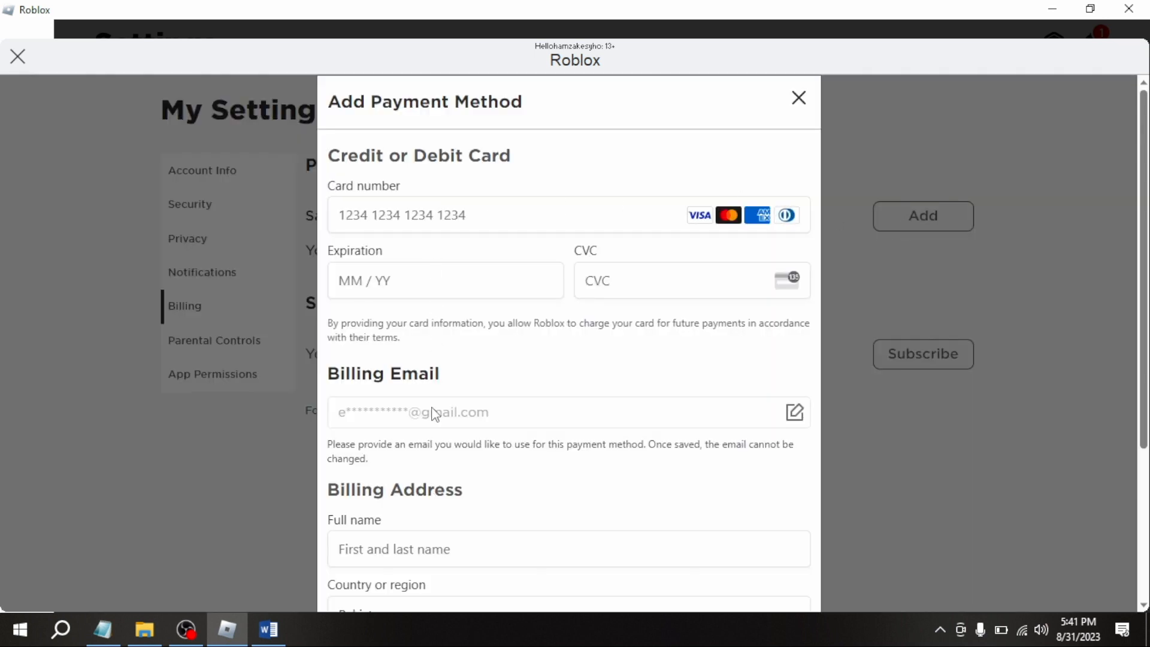
{"action": "scroll", "scroll_direction": "down", "scroll_amount": 3}
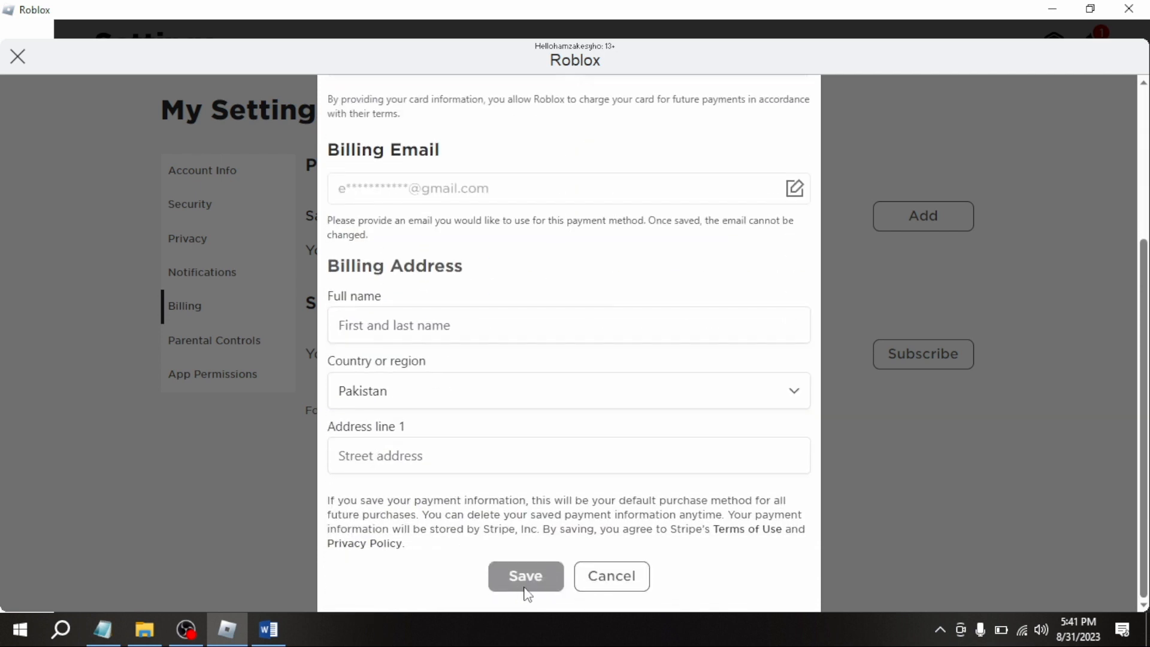
{"action": "mouse_move", "coordinate": [516, 580]}
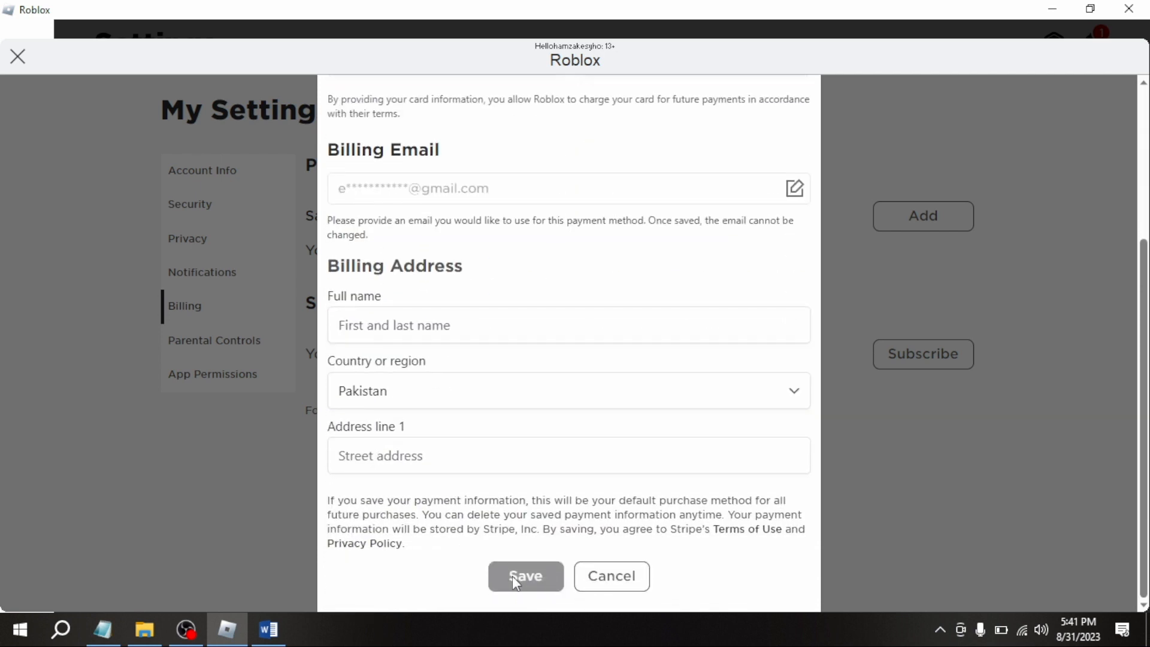